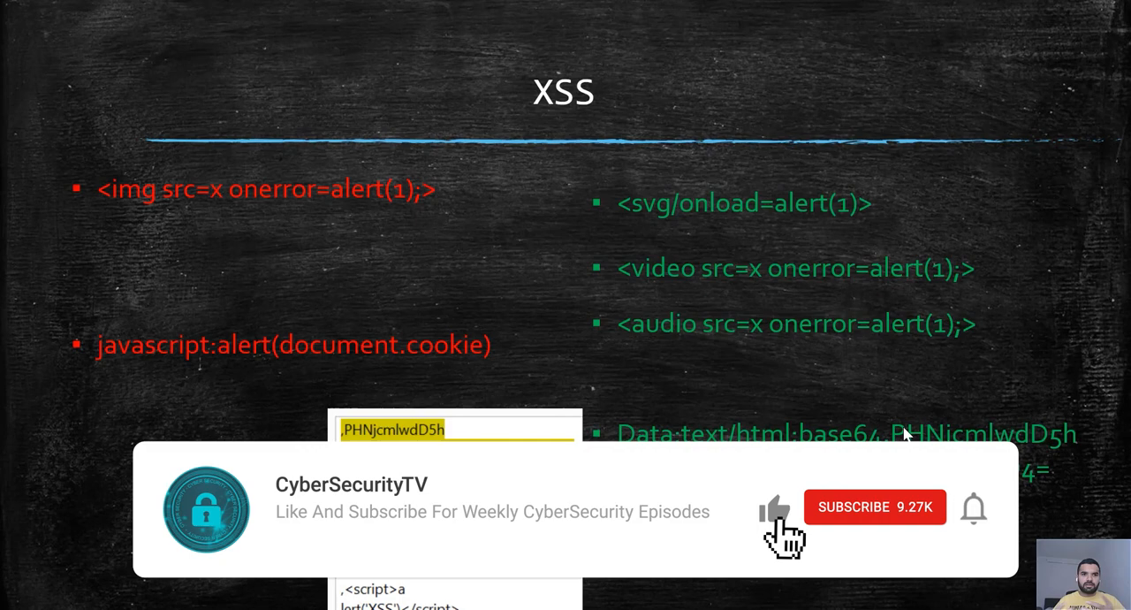
left_click(875, 506)
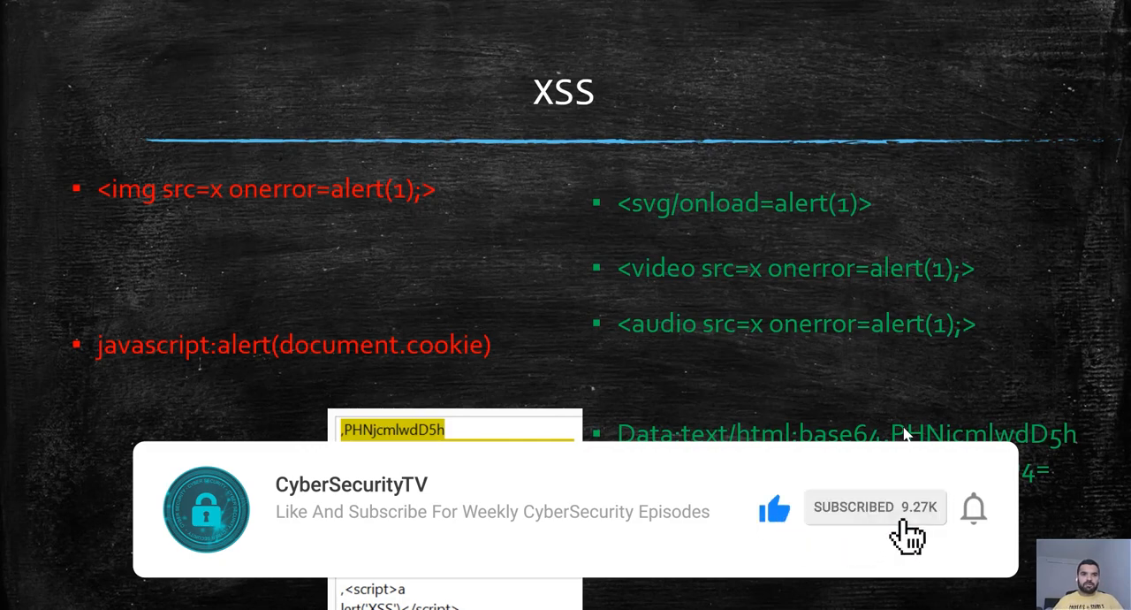